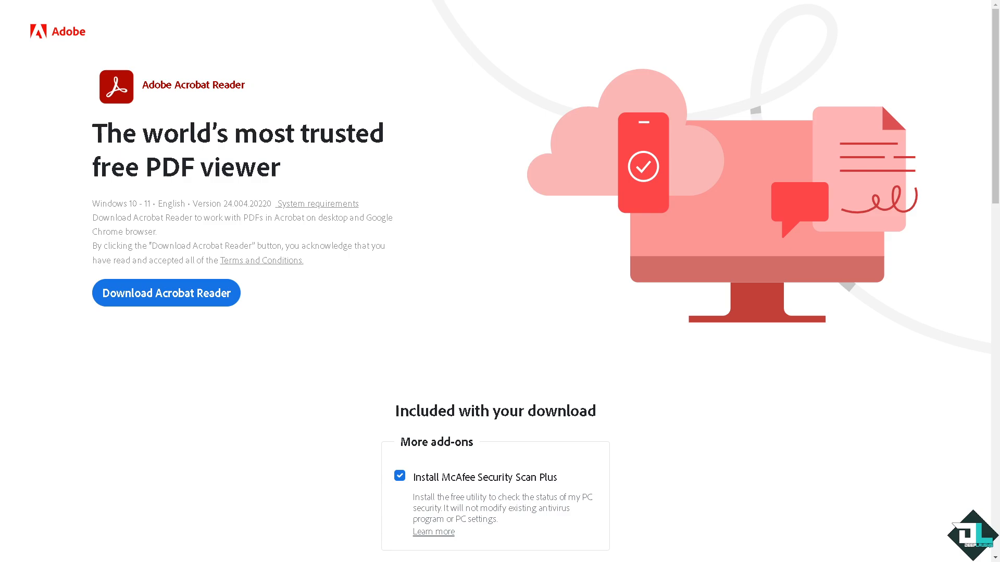
Scroll to the Acrobat Reader business licensing section and continue to Adobe sign-in.
scroll(down, 3)
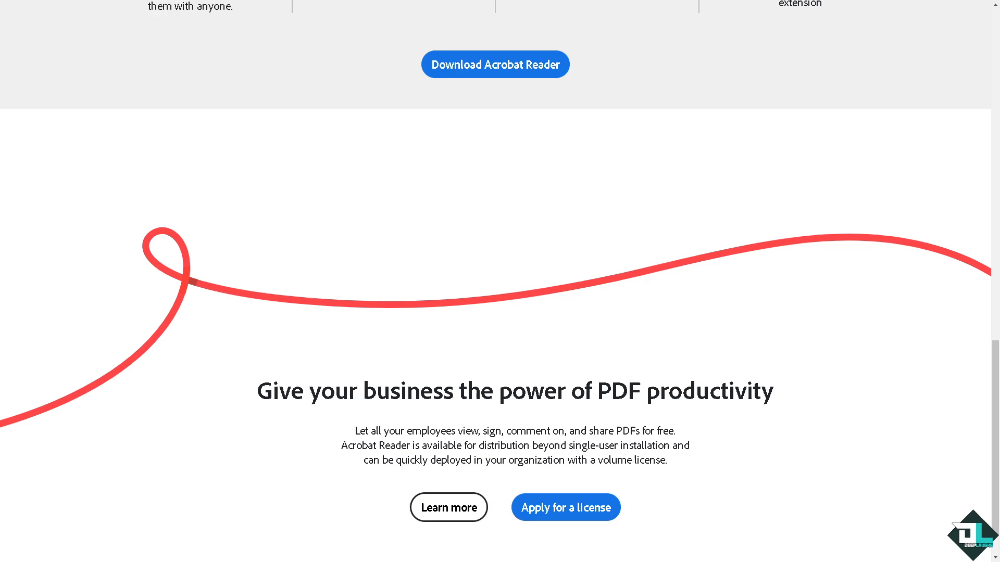
mouse_move(591, 526)
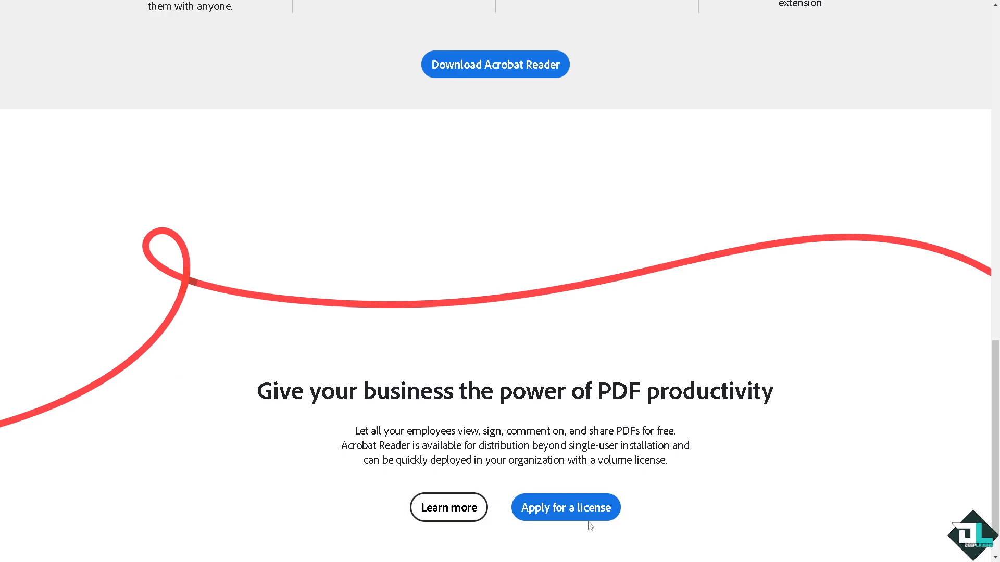
click(566, 508)
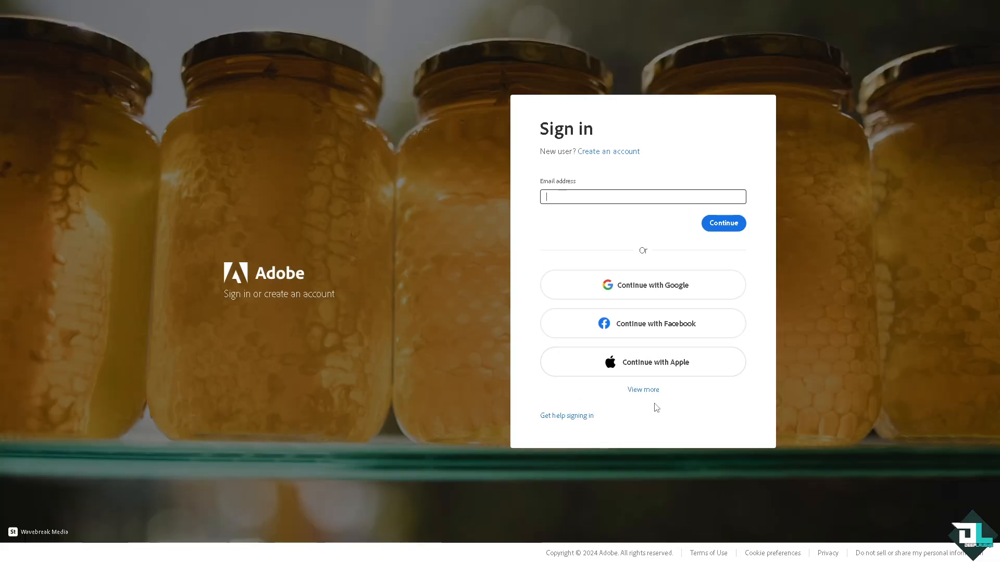
Create a new Adobe account using Microsoft sign-up from the expanded sign-in options.
click(643, 389)
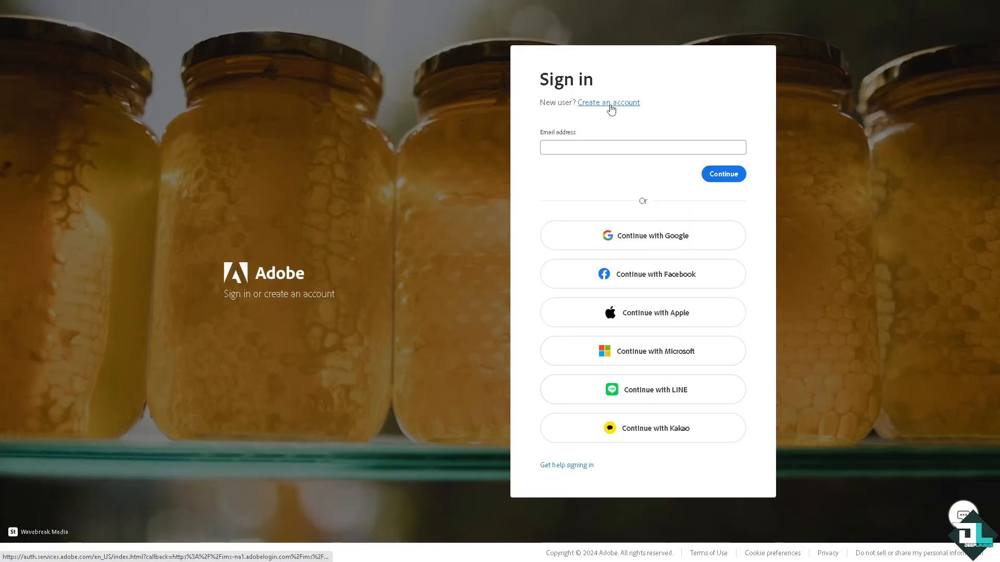
click(608, 102)
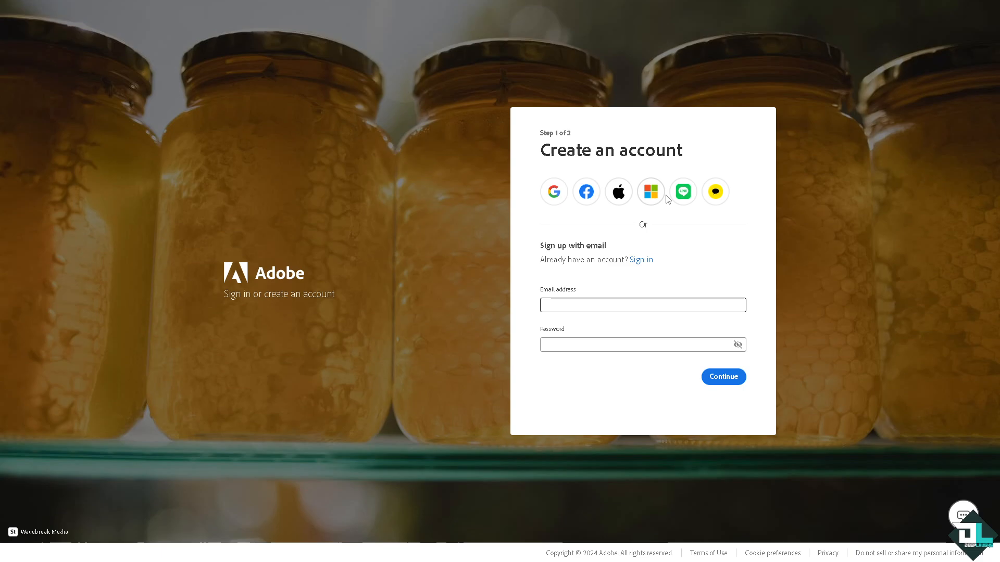
click(641, 259)
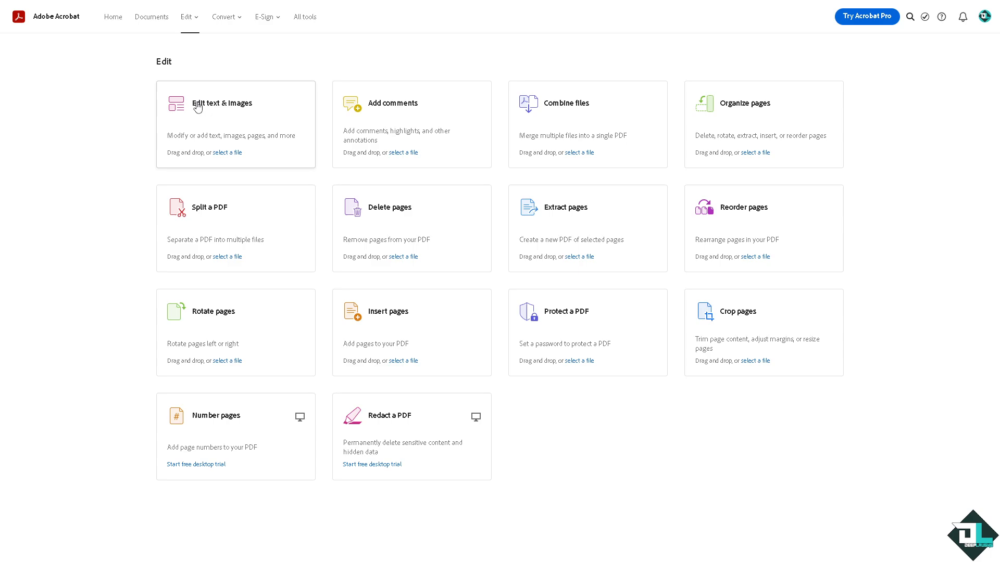
Leave the Edit tools overview and go to the Acrobat online Home page.
click(266, 17)
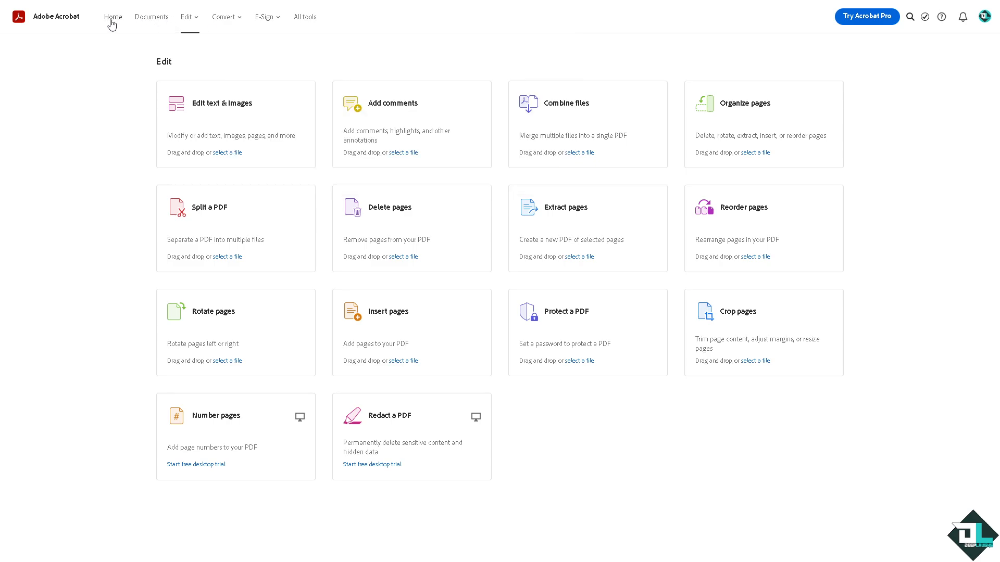
click(113, 17)
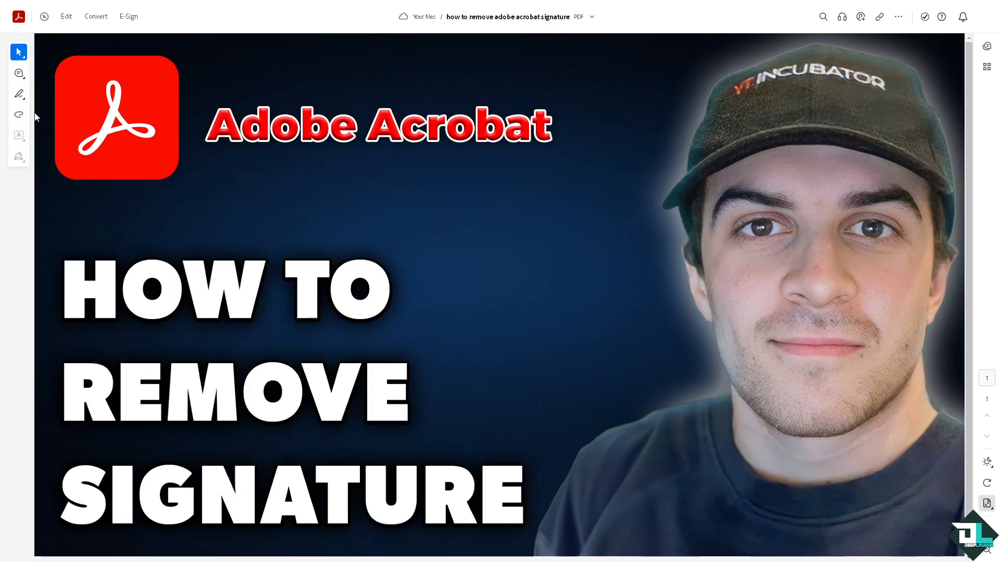
mouse_move(18, 156)
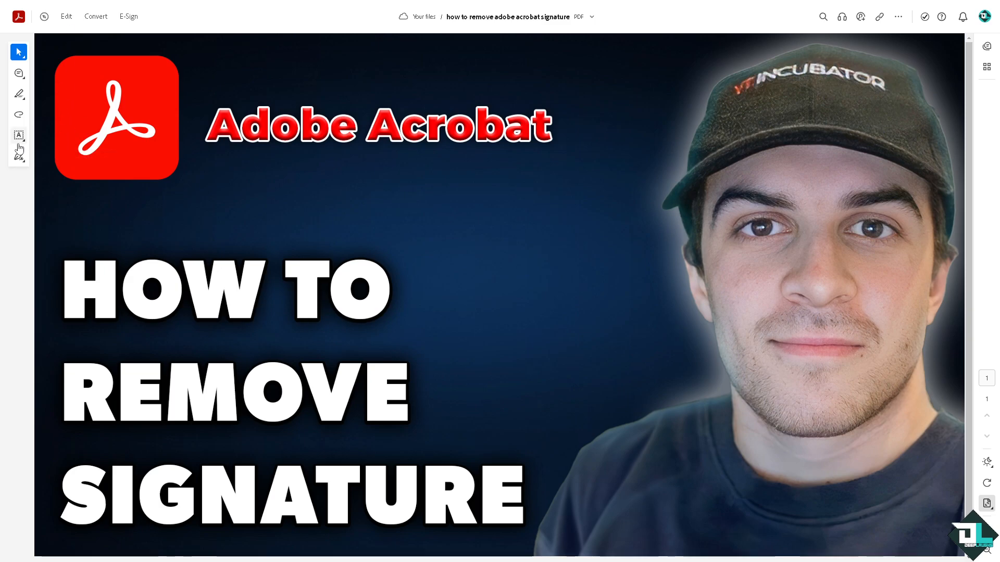
Toggle the Edit panel open and closed, then activate the Sign tool.
click(66, 17)
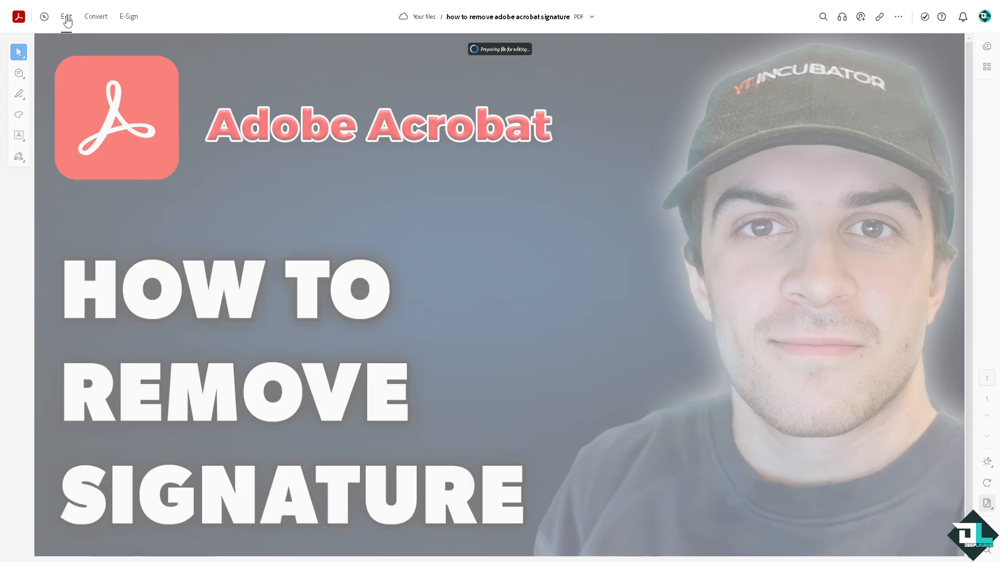
click(66, 16)
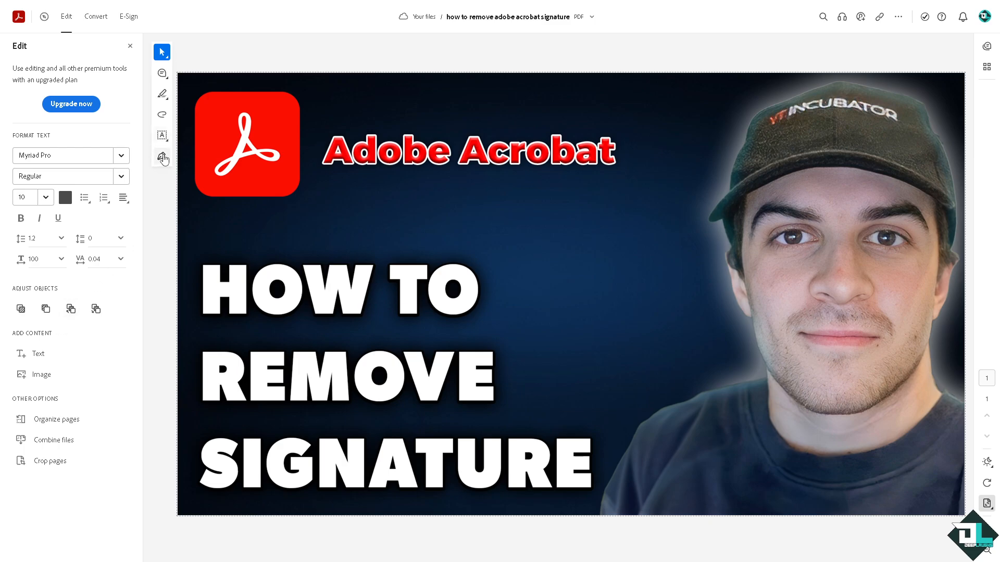
click(162, 157)
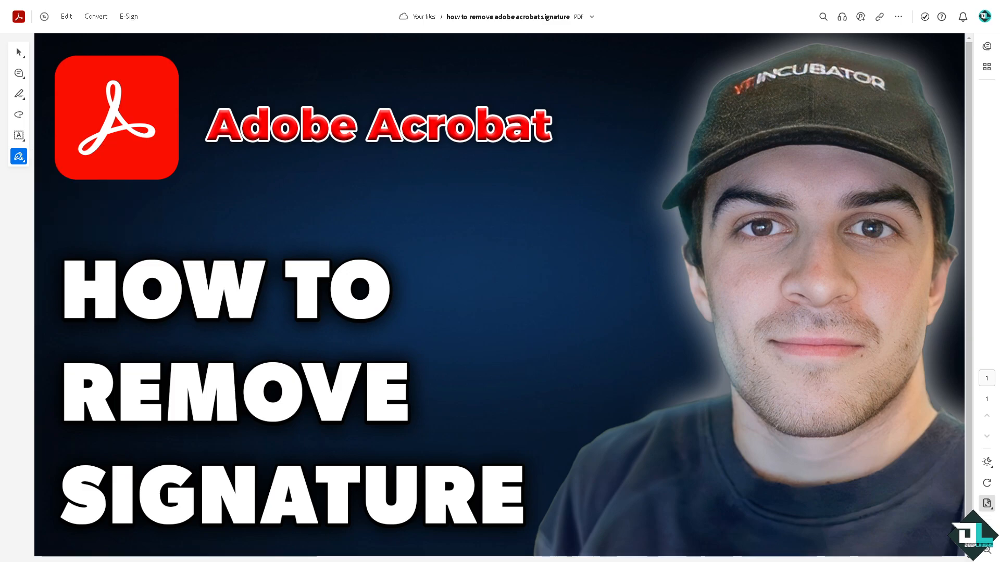
Open the first saved signature for editing and save it with empty text.
click(18, 156)
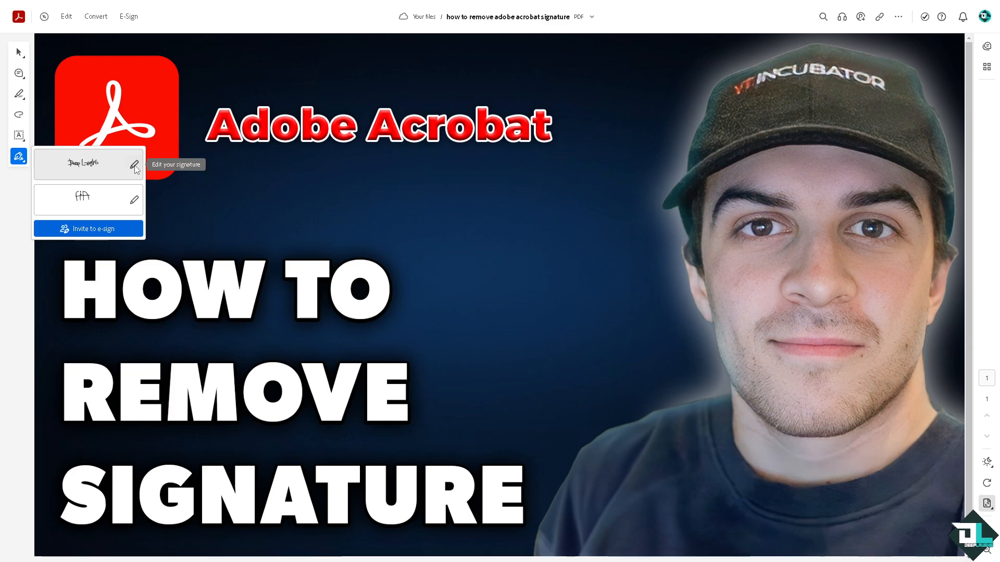
click(135, 164)
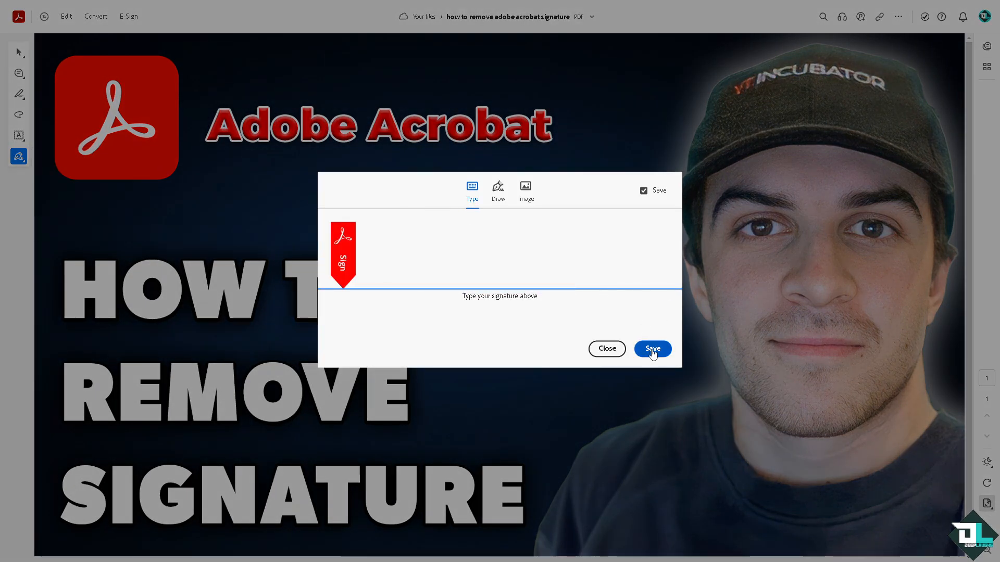
click(652, 349)
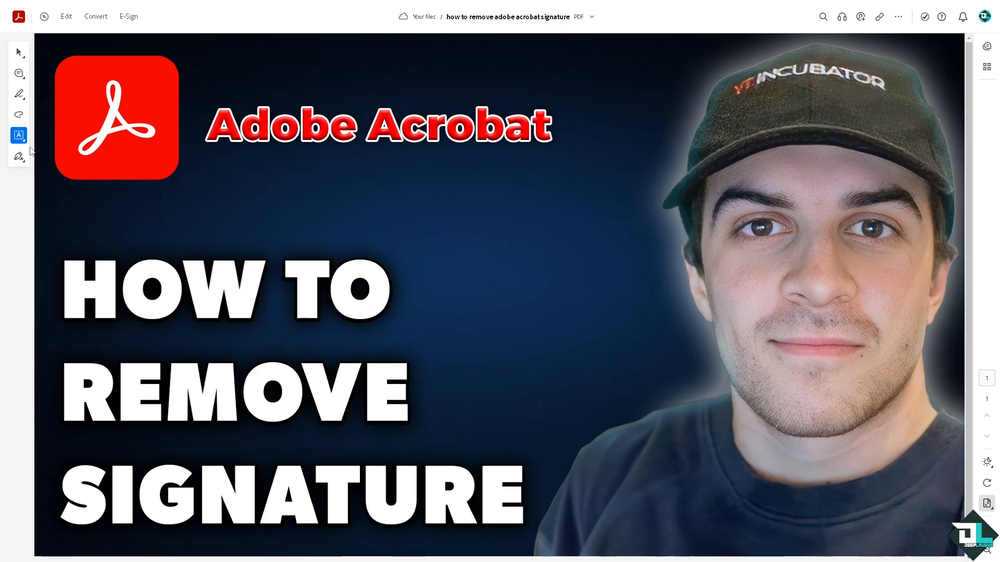
mouse_move(87, 184)
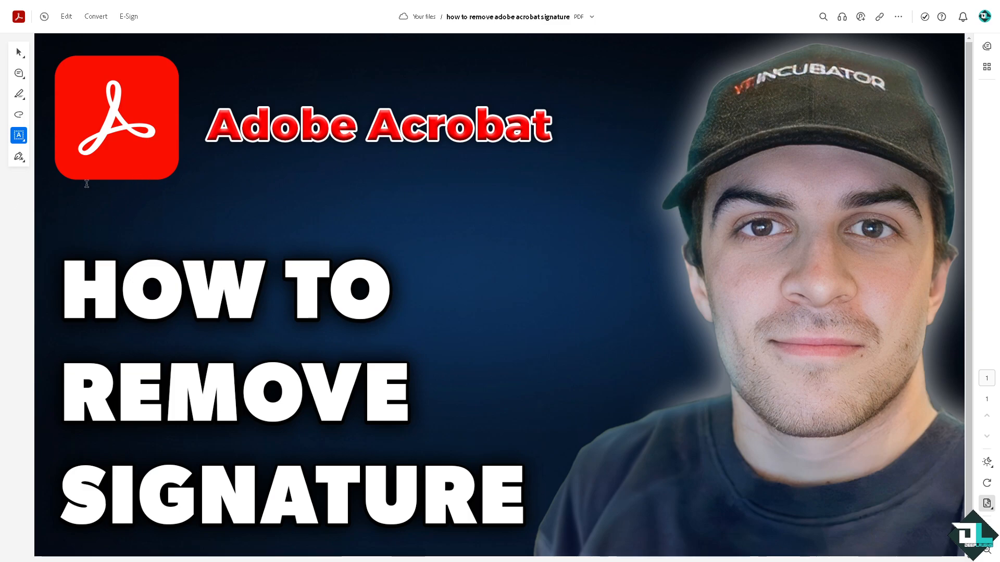
mouse_move(257, 210)
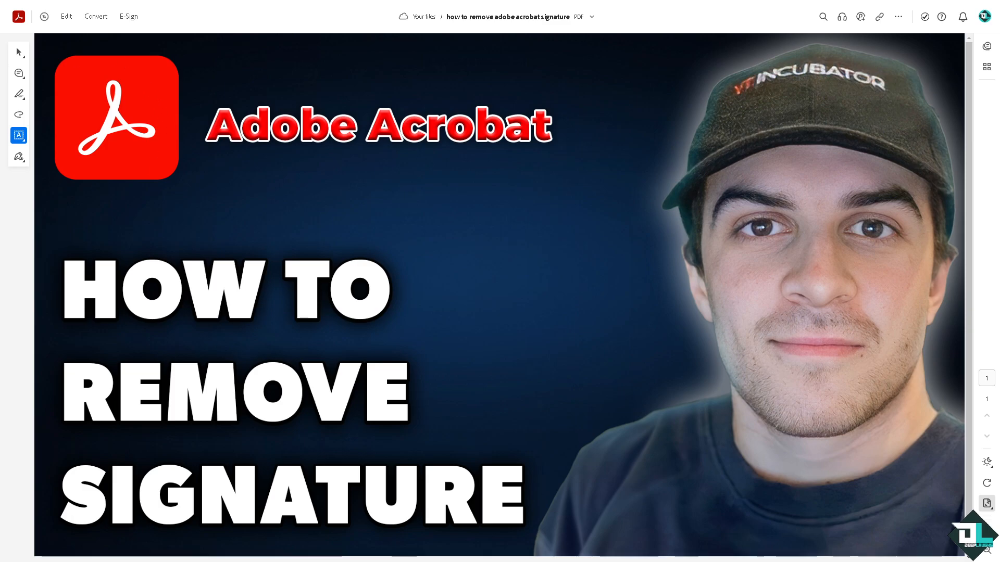
mouse_move(191, 181)
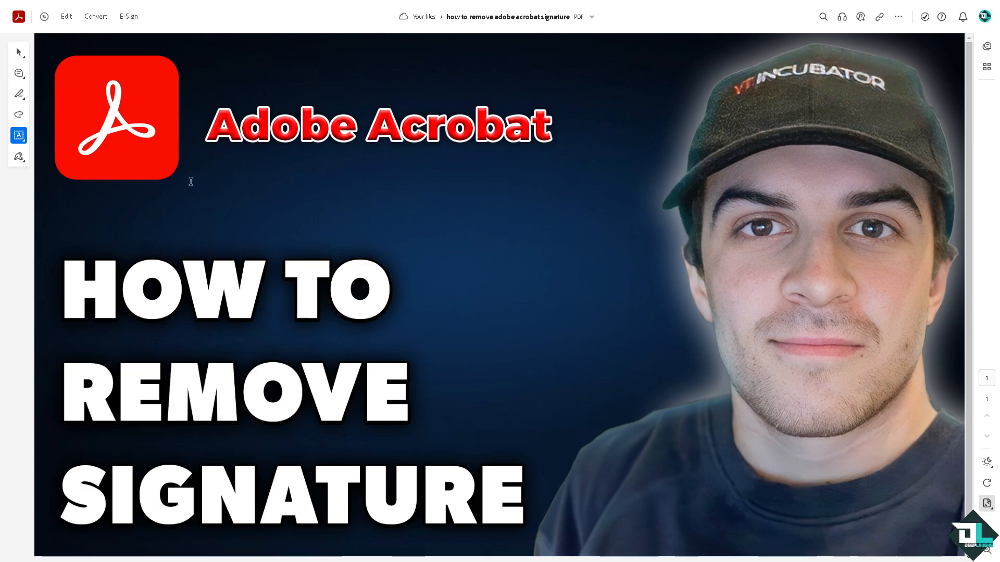
mouse_move(244, 283)
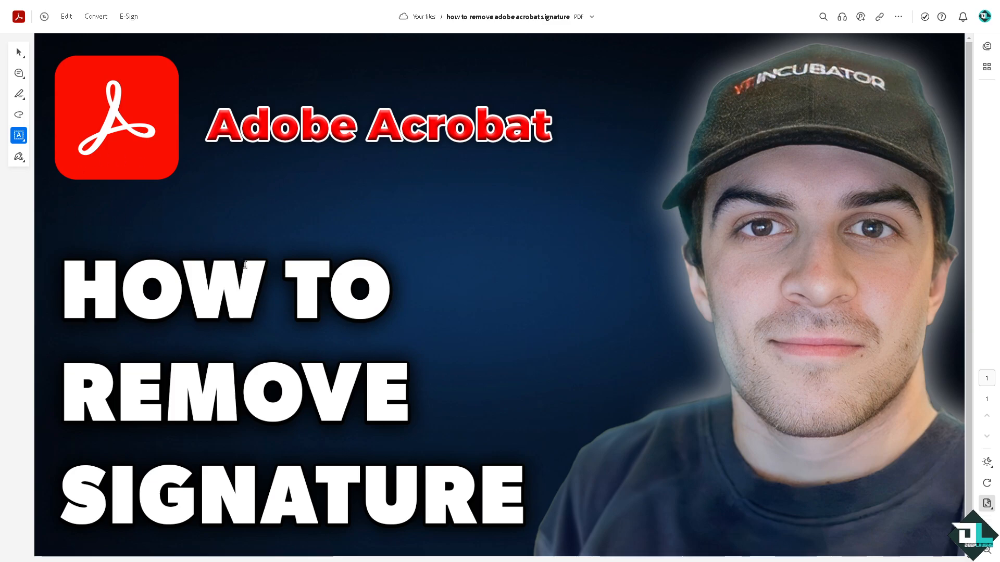
mouse_move(19, 73)
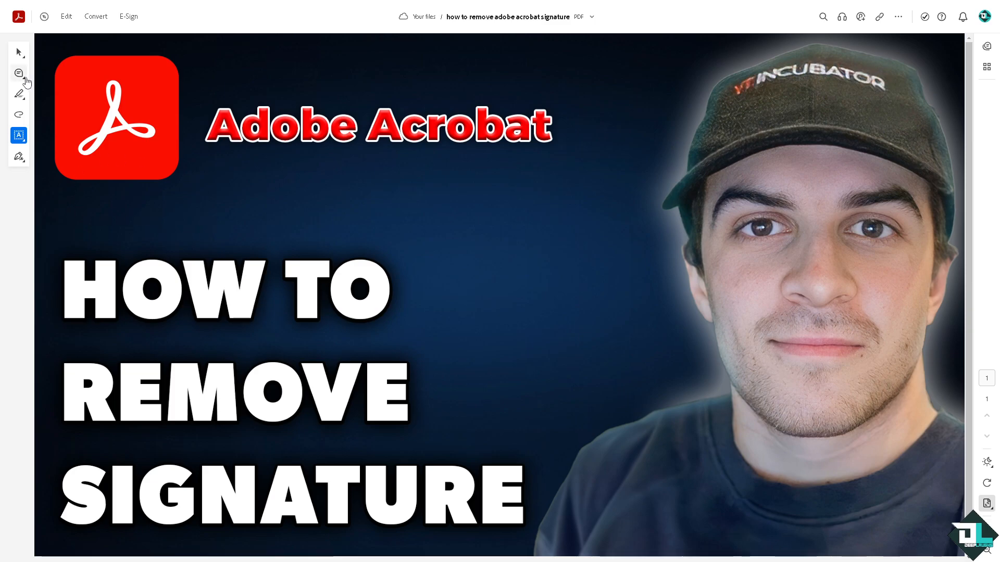
Show the Edit tools panel beside the signature-free PDF.
click(66, 16)
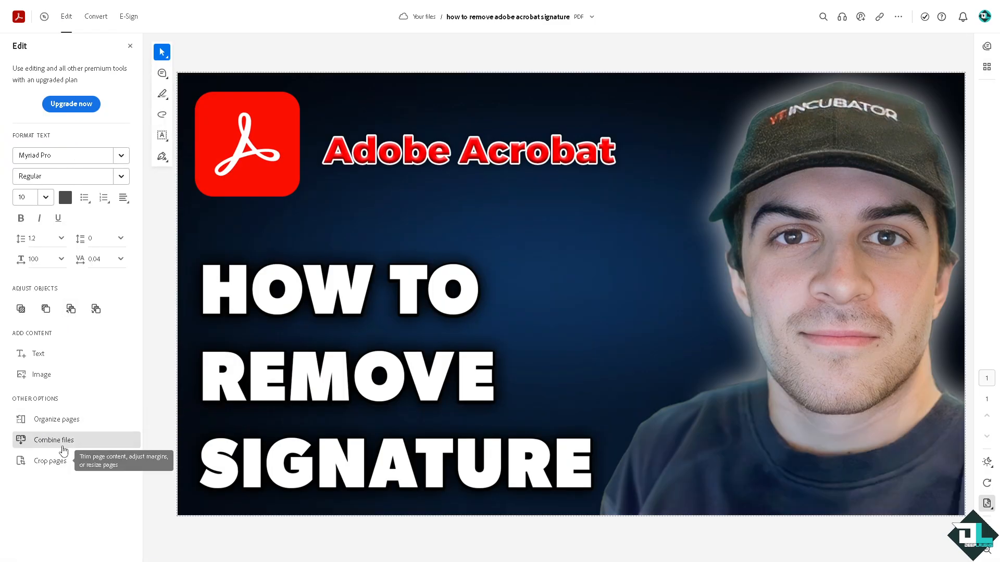
mouse_move(66, 51)
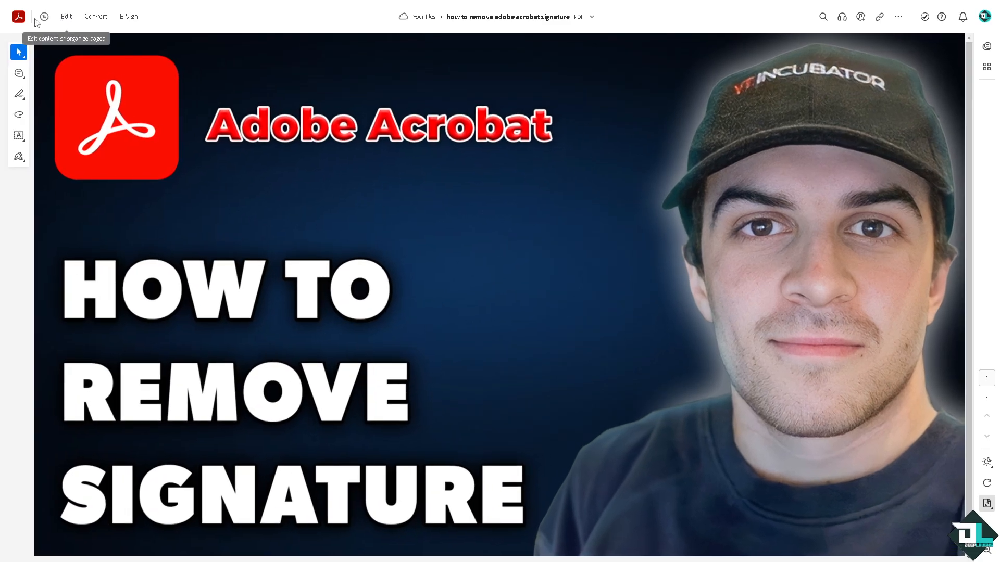
mouse_move(114, 53)
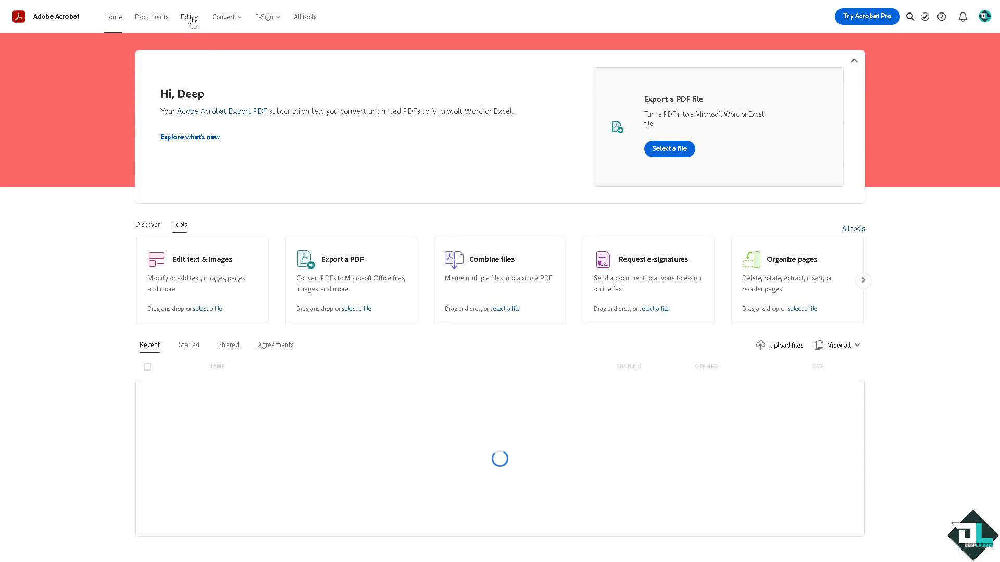
Open the full Edit tools list showing text editing, combining files and organizing pages.
click(186, 17)
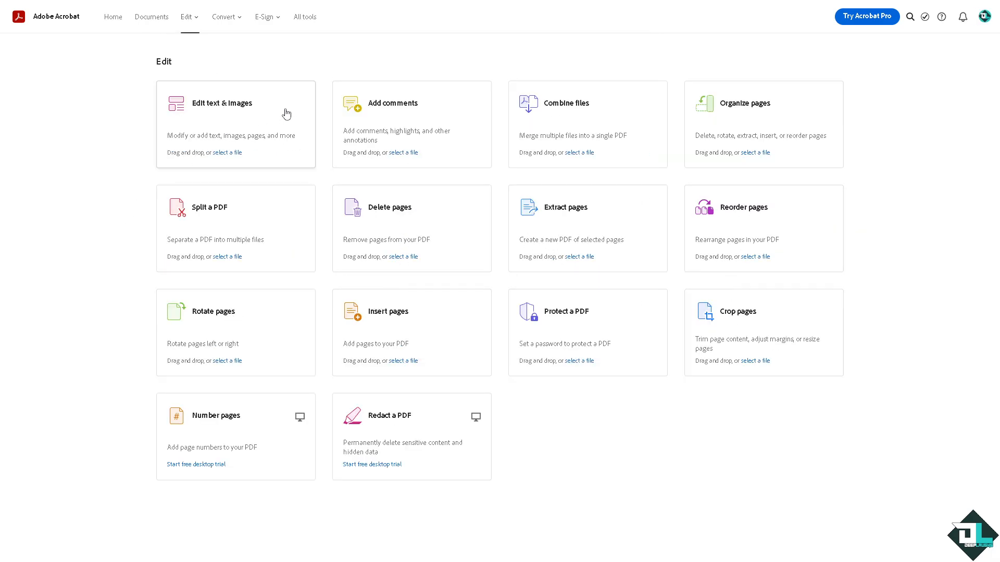
mouse_move(374, 450)
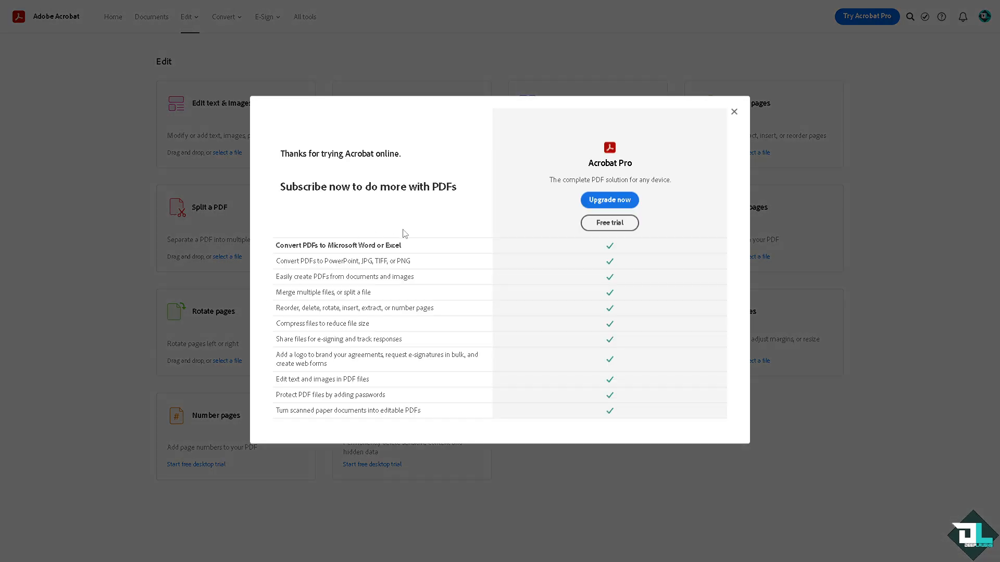
mouse_move(733, 111)
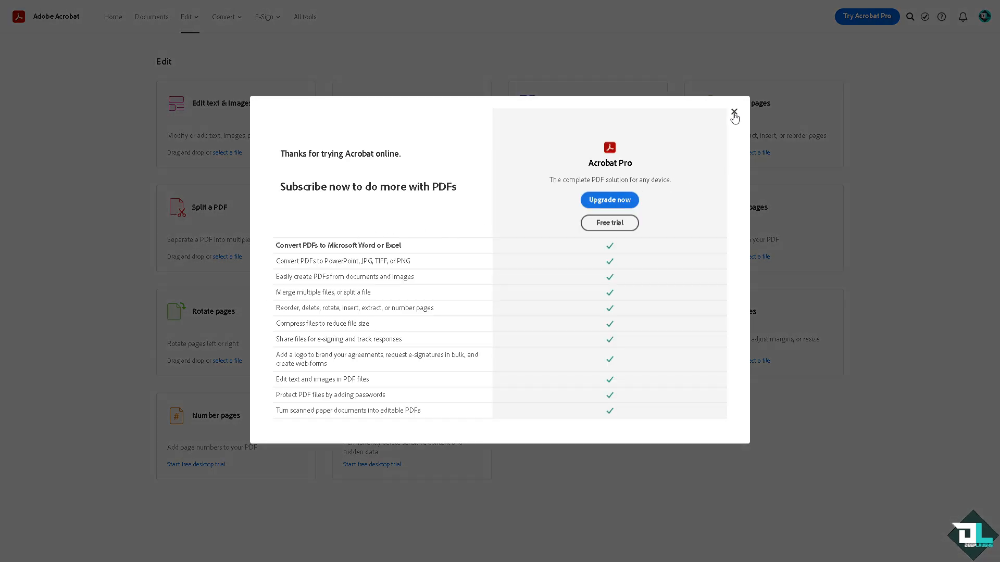
mouse_move(737, 117)
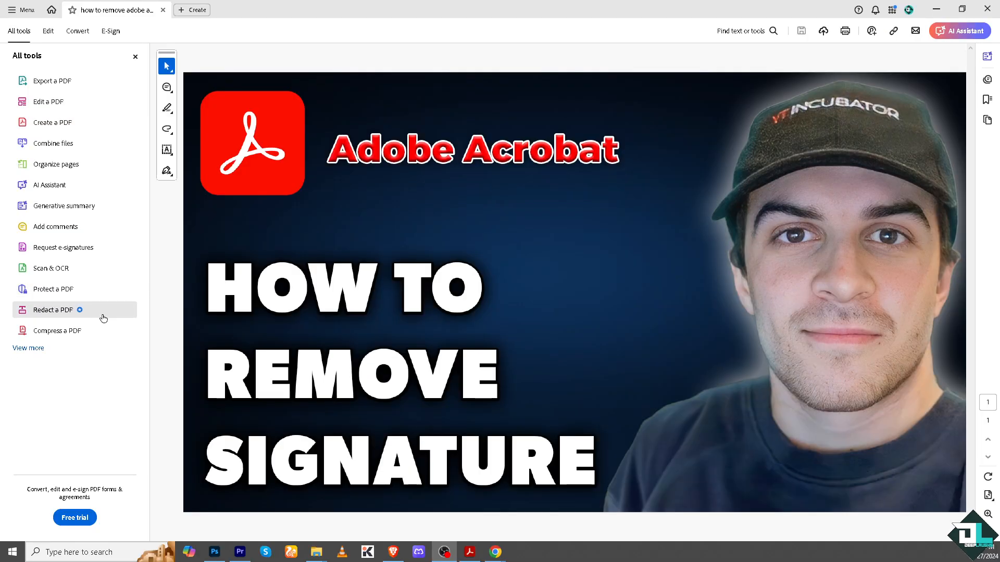
mouse_move(173, 160)
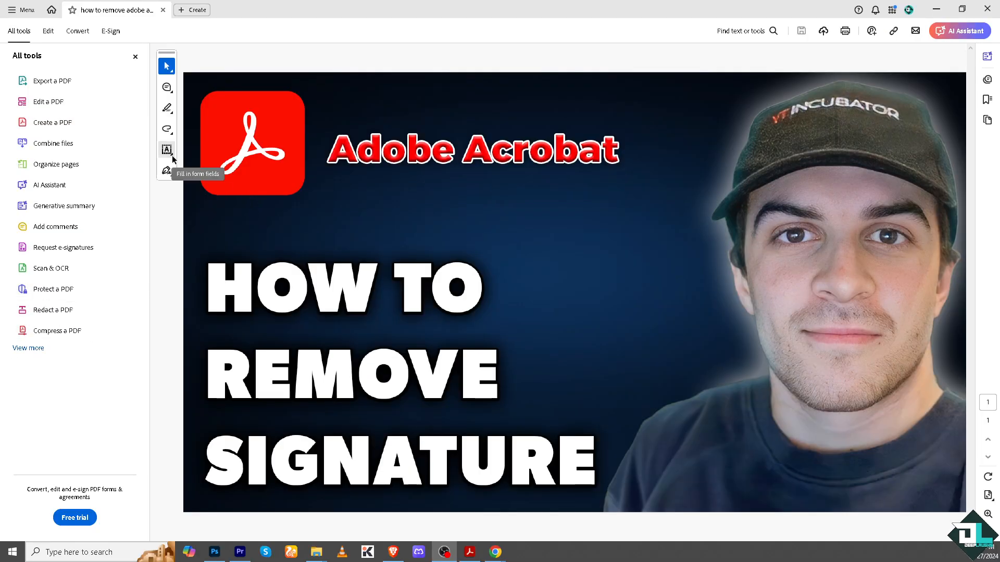
Place a saved handwritten signature across the HOW TO heading.
click(166, 170)
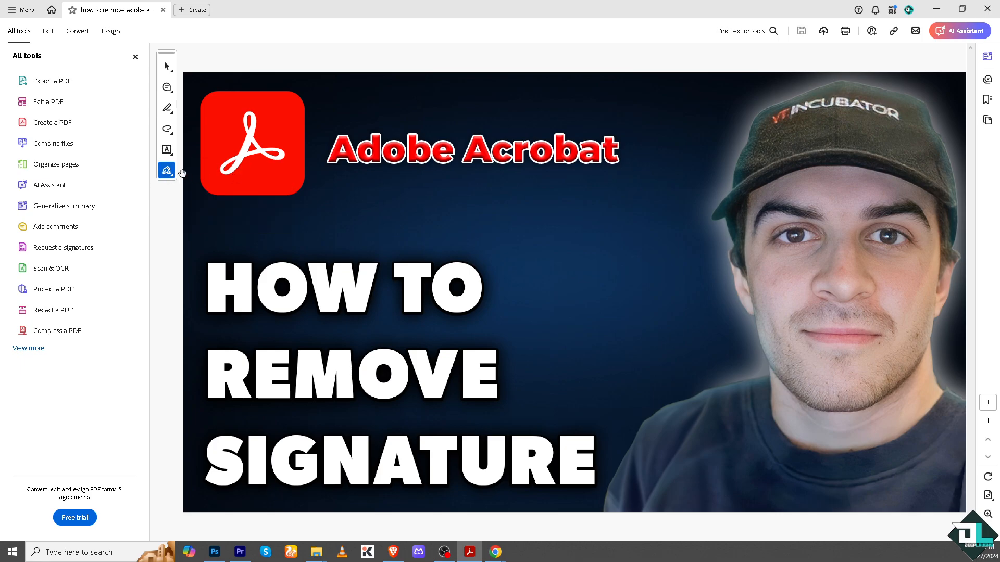
click(166, 170)
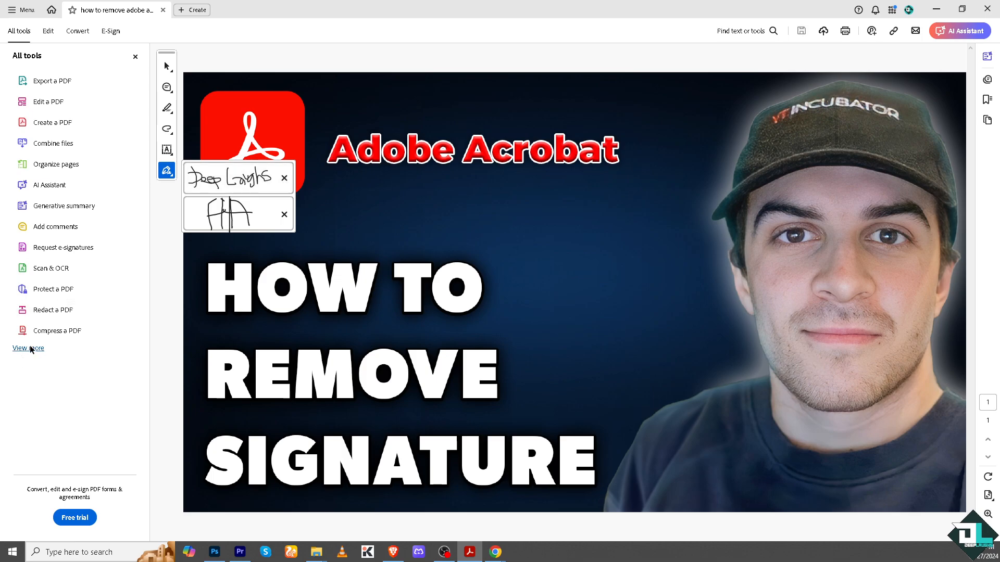
click(27, 348)
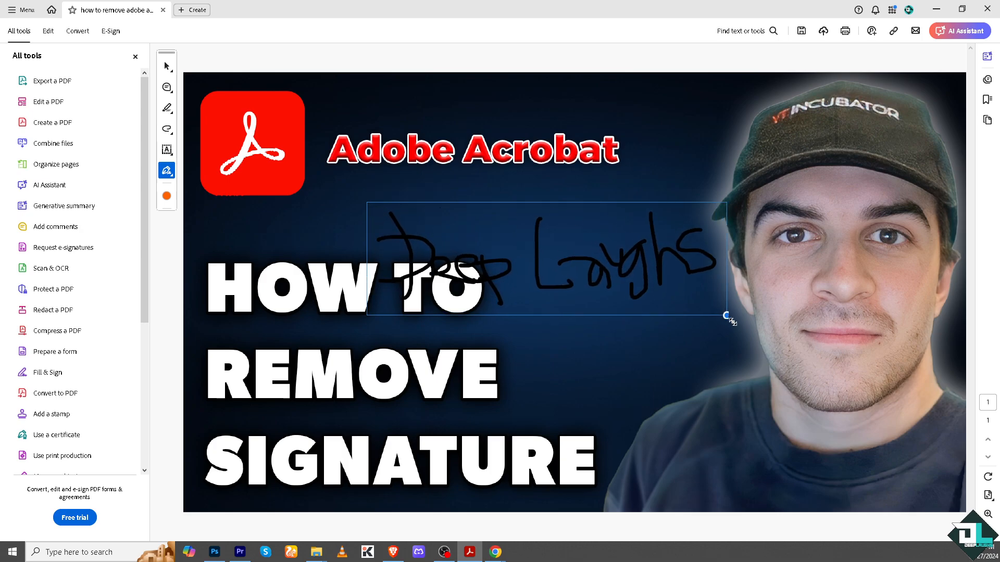
Enlarge the placed signature slightly and start opening Redact a PDF.
drag(728, 317, 751, 323)
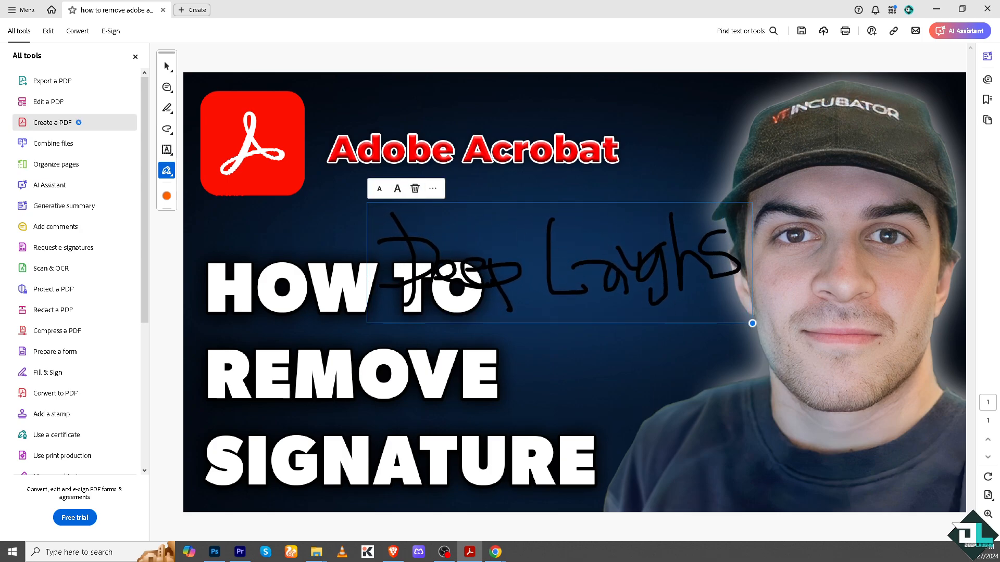
click(414, 188)
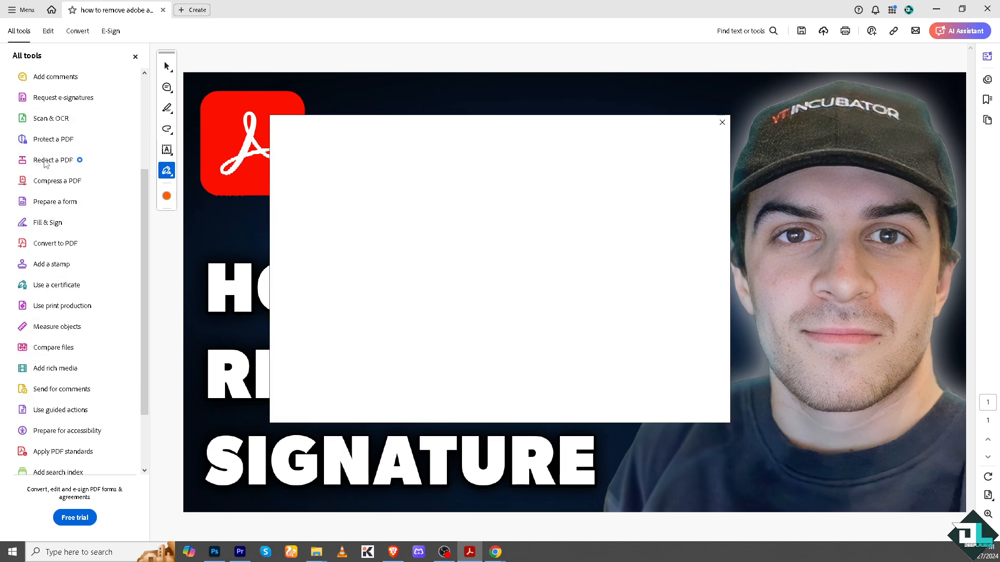
Open Redact a PDF to show the Acrobat Pro upgrade and free trial offer.
click(52, 160)
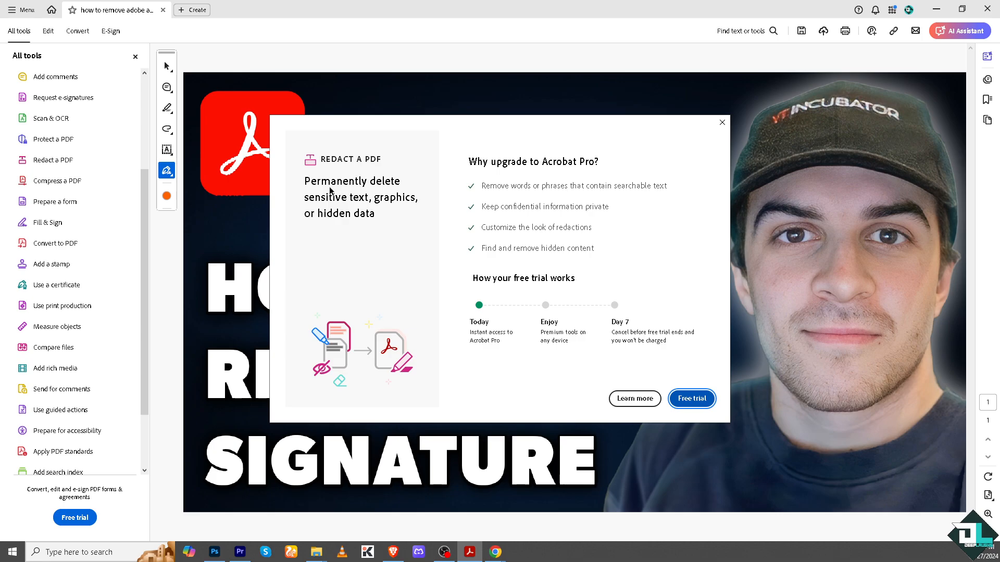
mouse_move(239, 198)
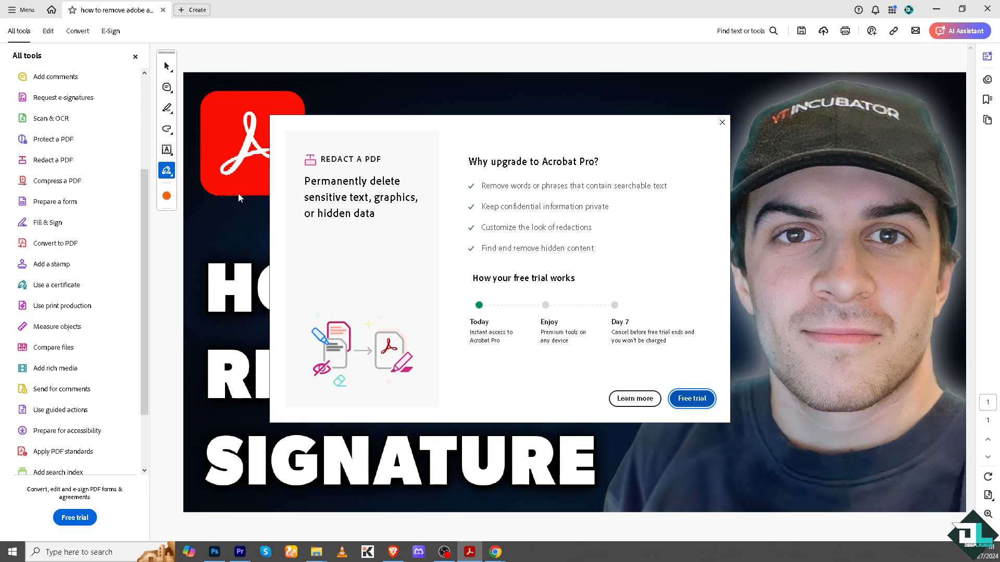
mouse_move(547, 251)
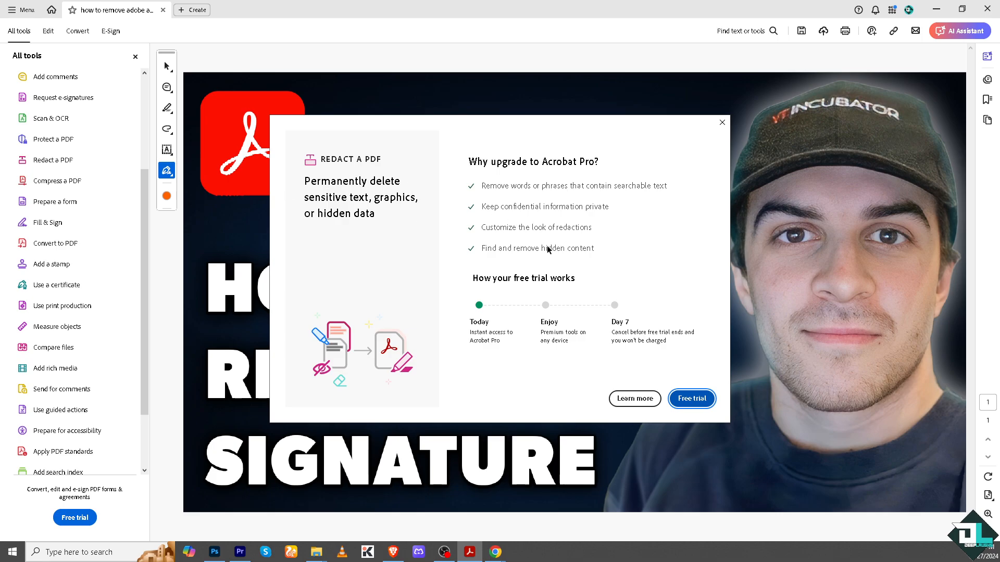
mouse_move(224, 241)
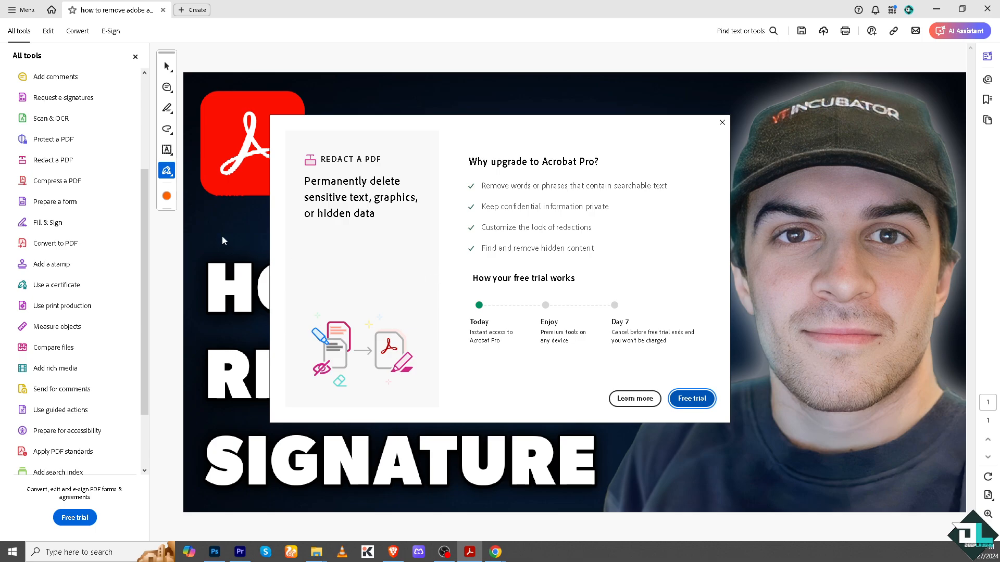
mouse_move(292, 239)
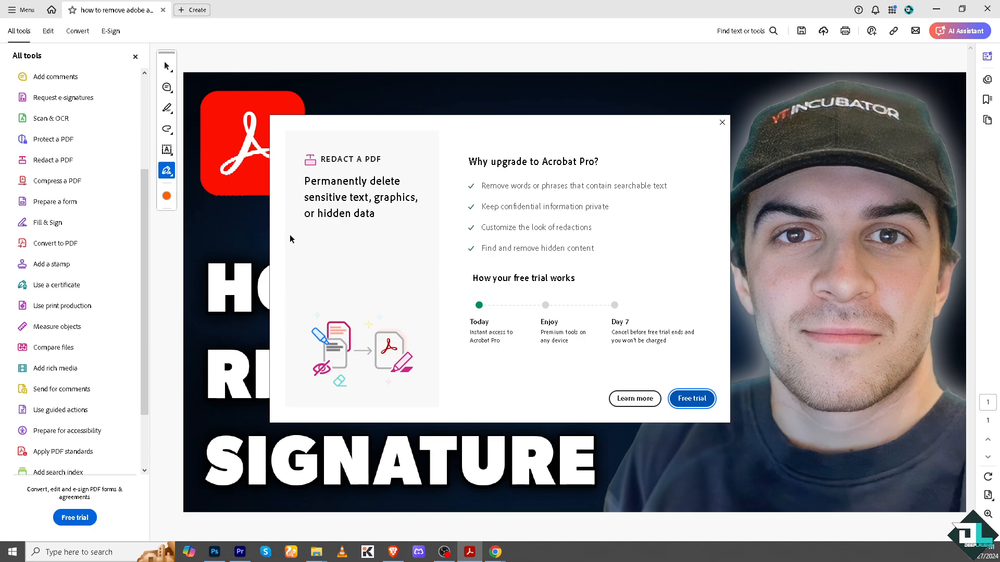
mouse_move(264, 226)
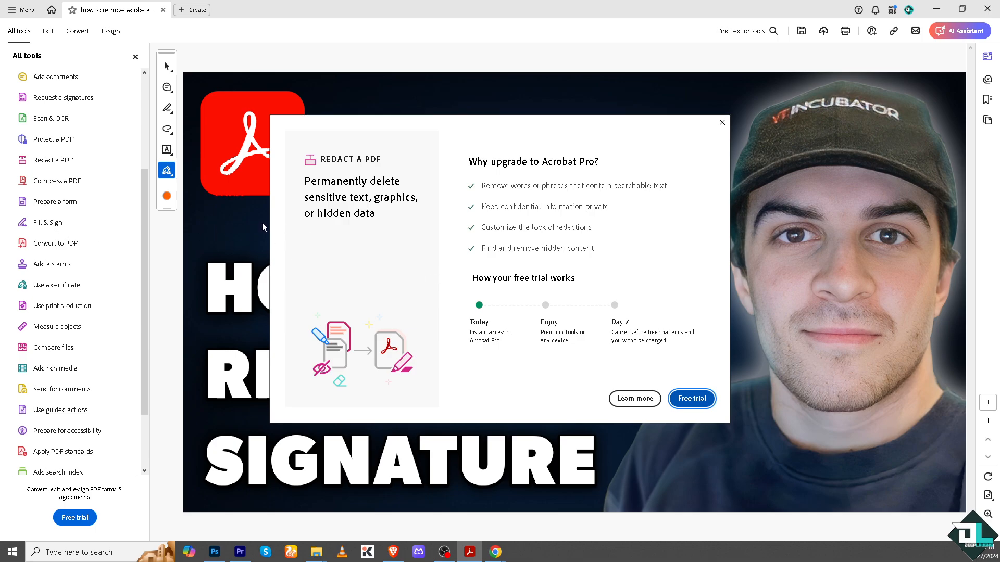